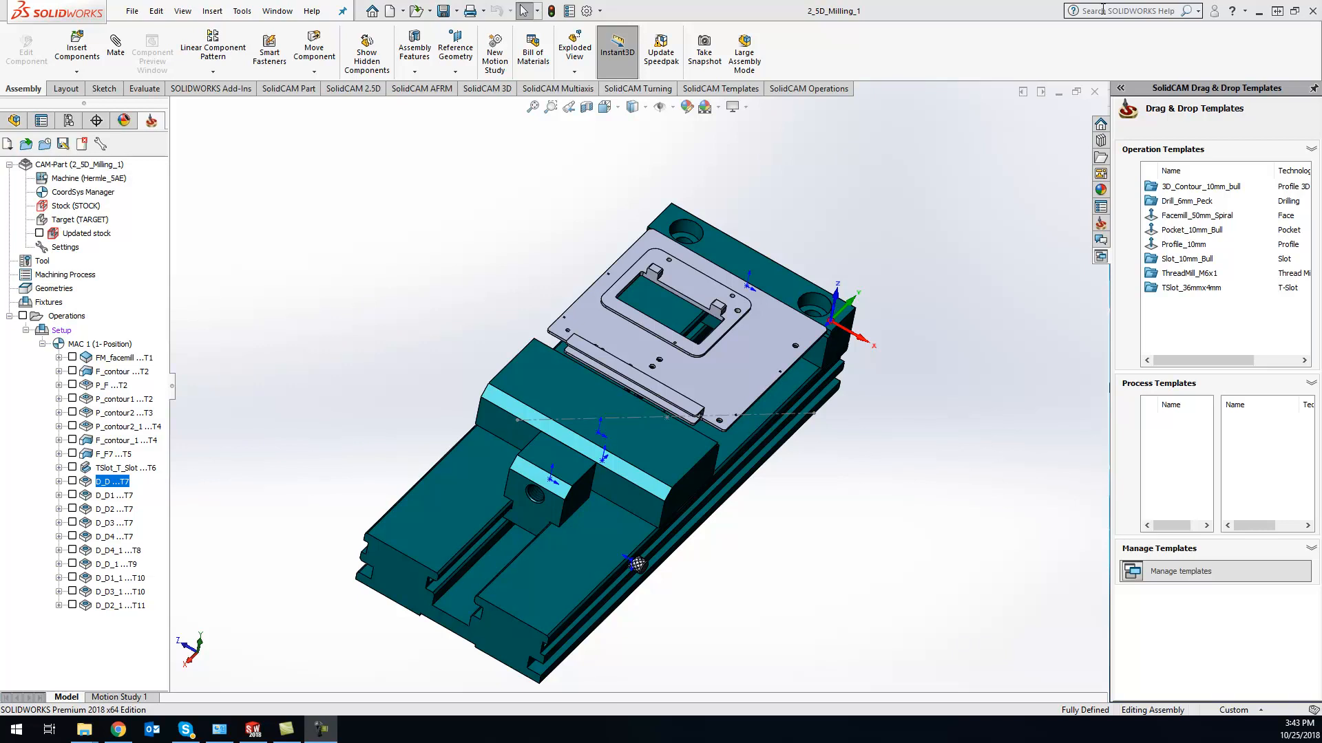
mouse_move(1025, 122)
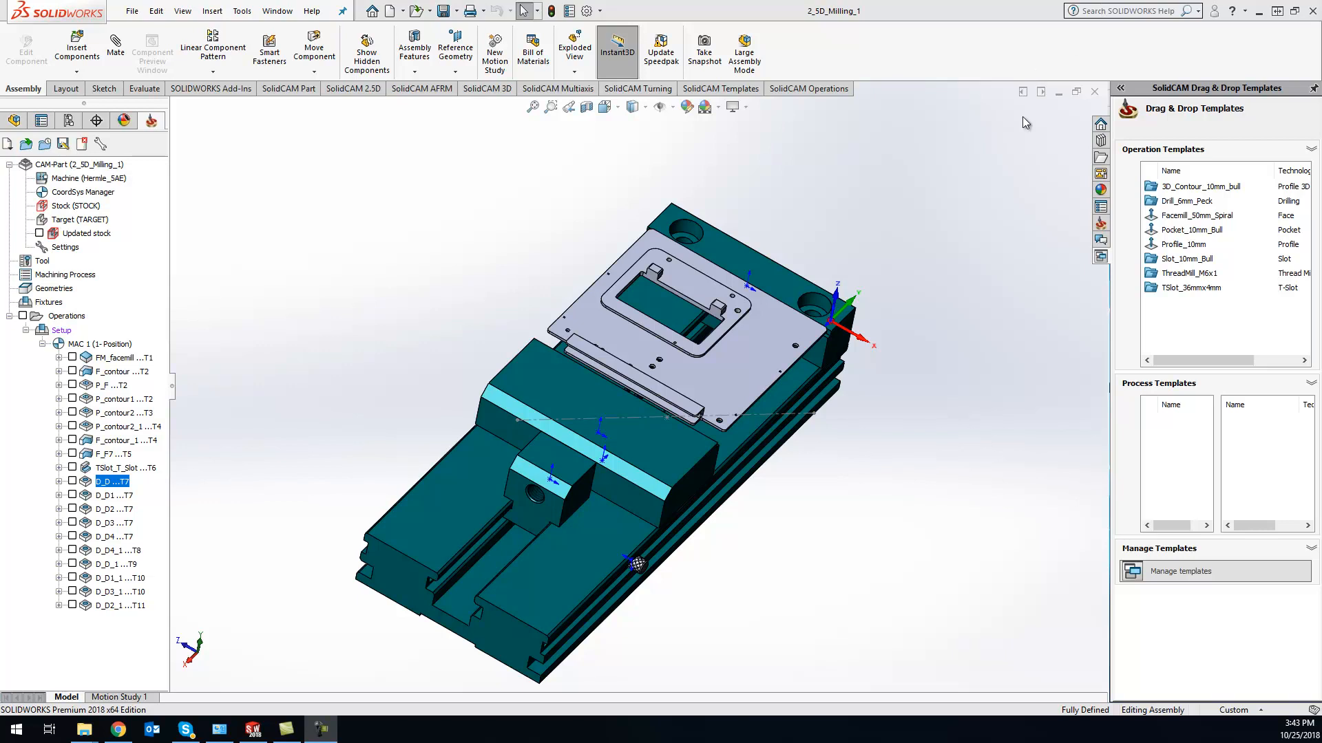
mouse_move(1020, 116)
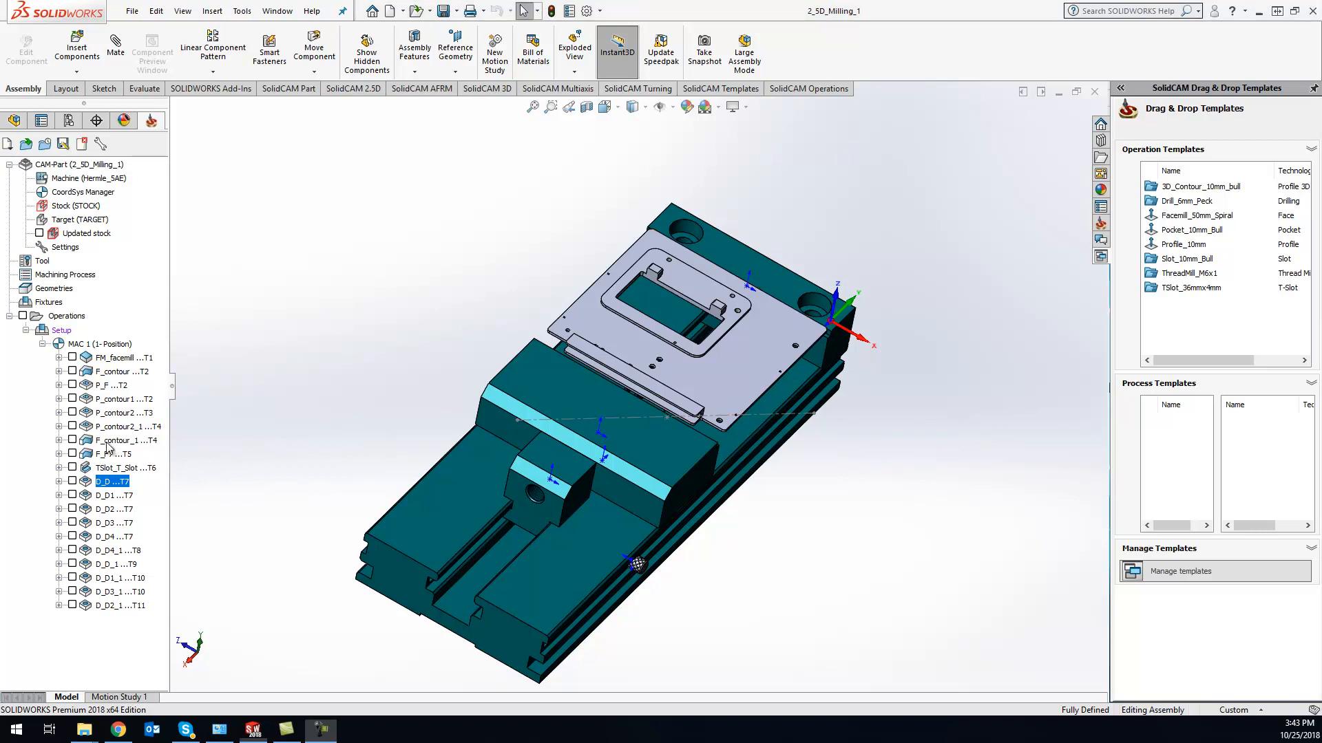
Split the operation tree before F_contour_1 into a new setup named Split.
right_click(118, 440)
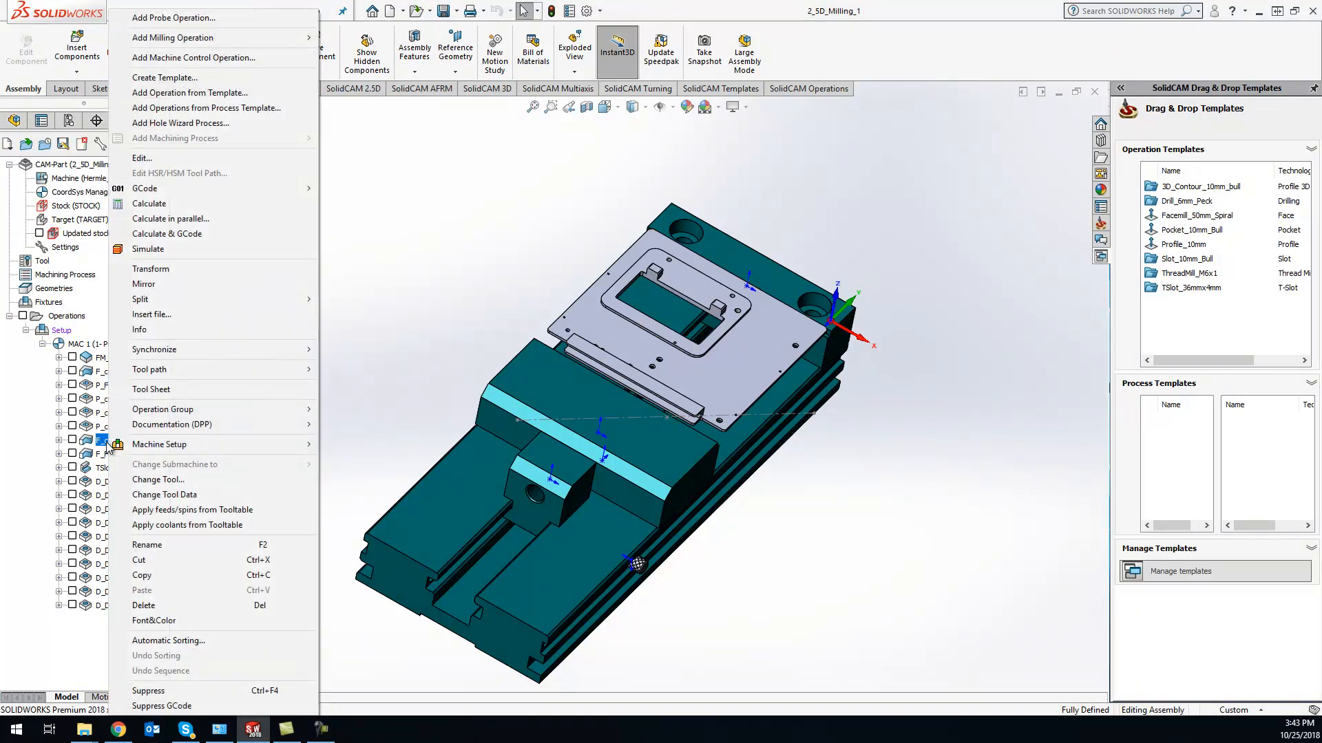
mouse_move(194, 299)
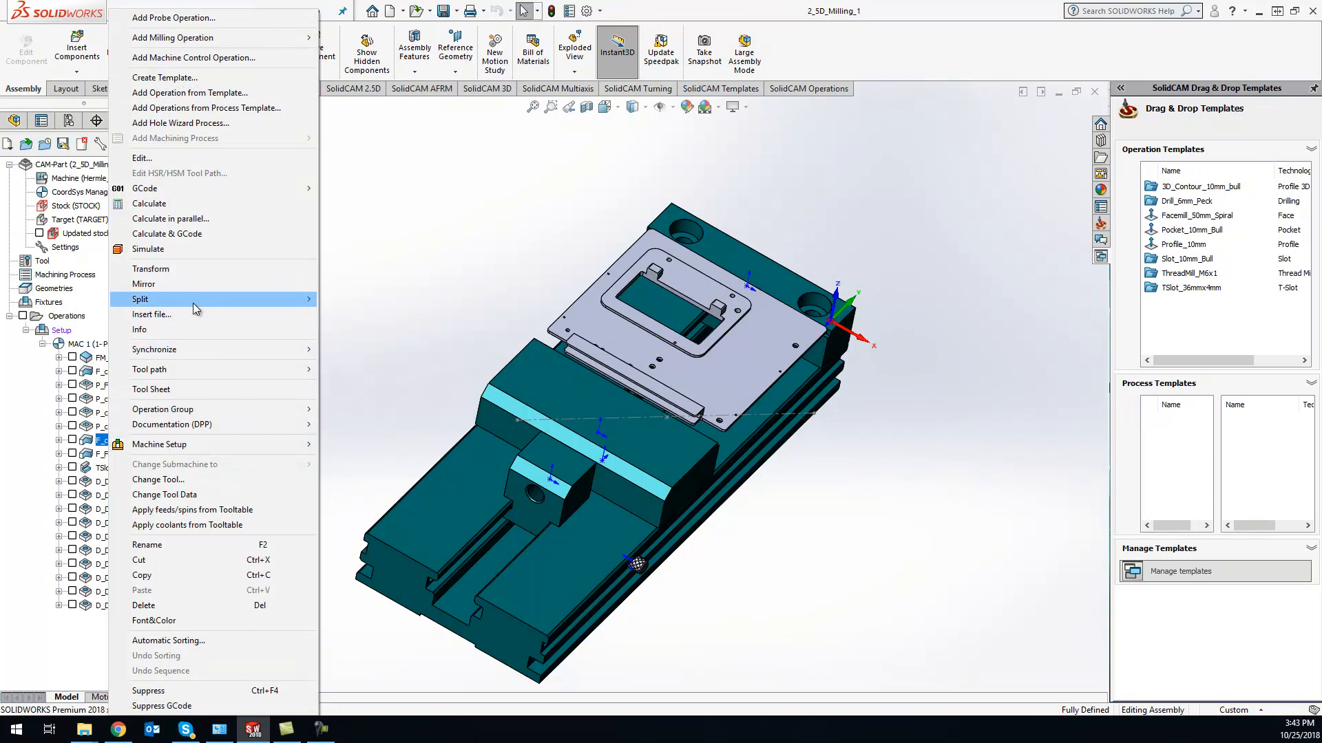
mouse_move(140, 298)
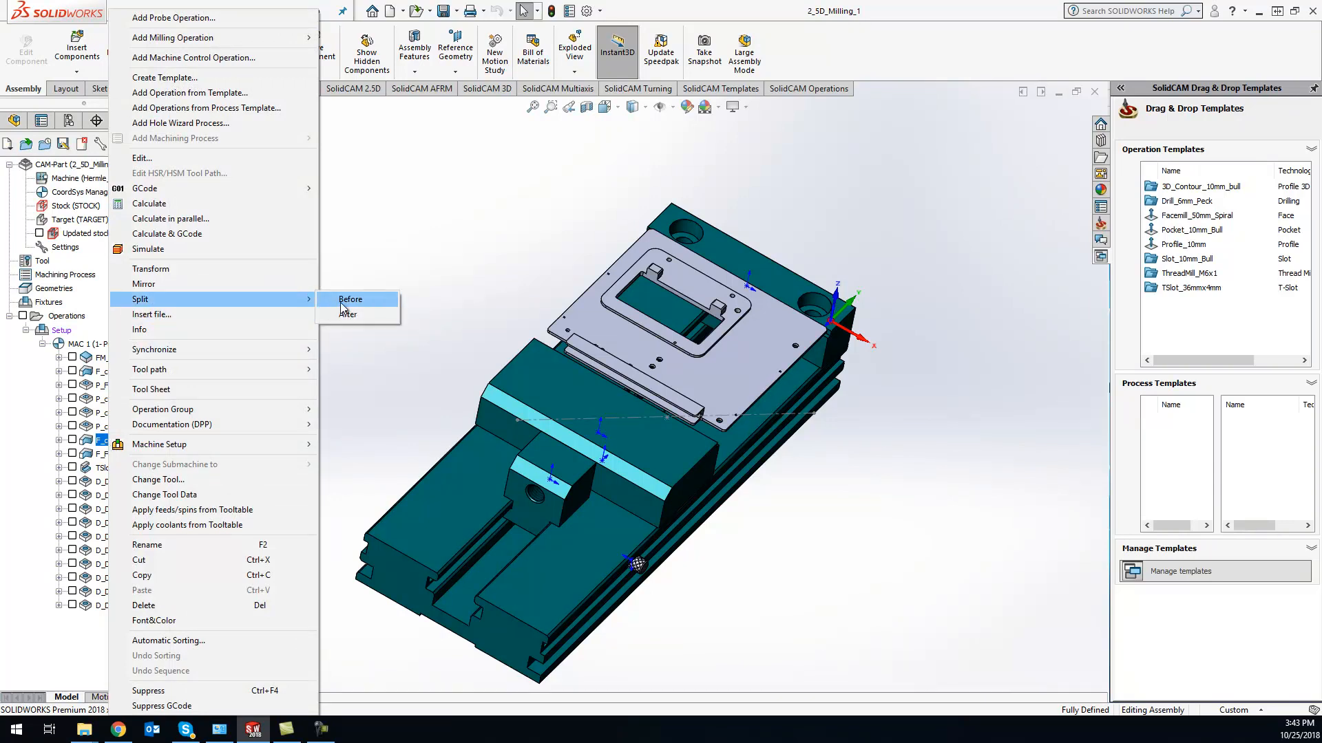
left_click(350, 300)
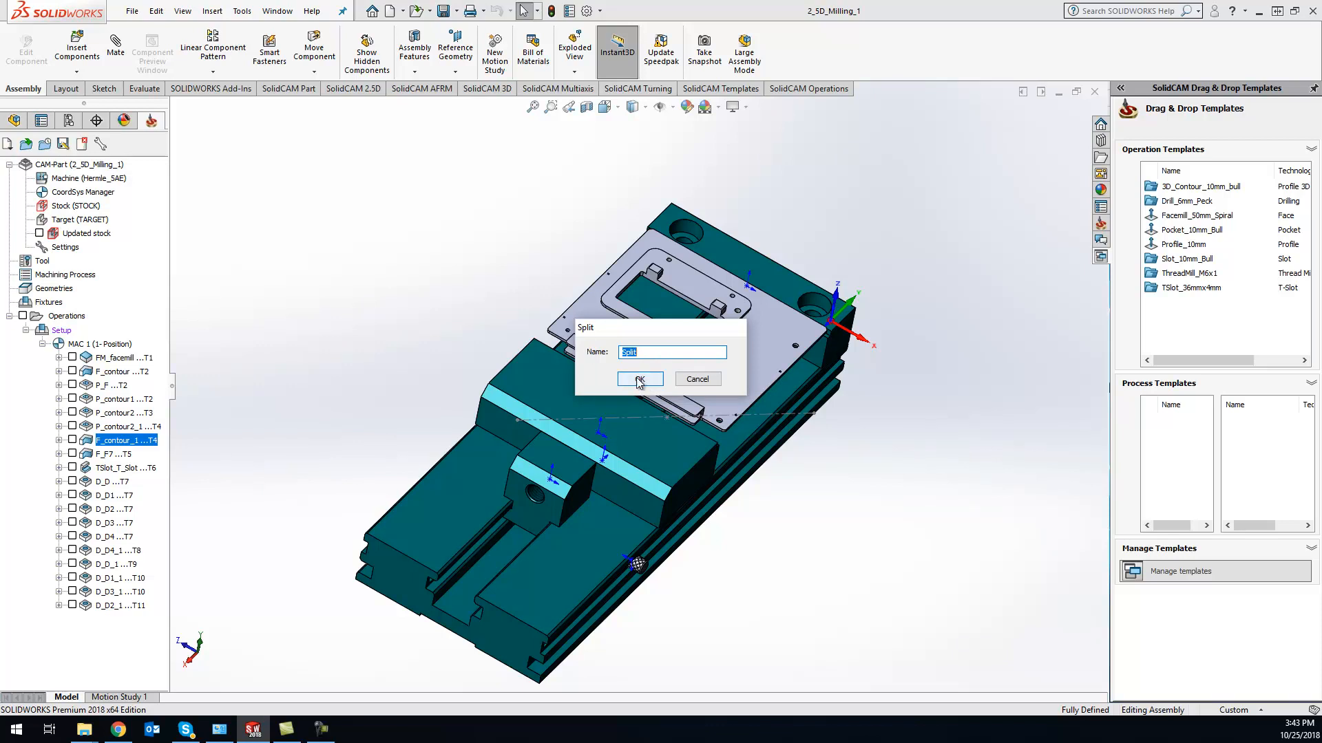
left_click(638, 378)
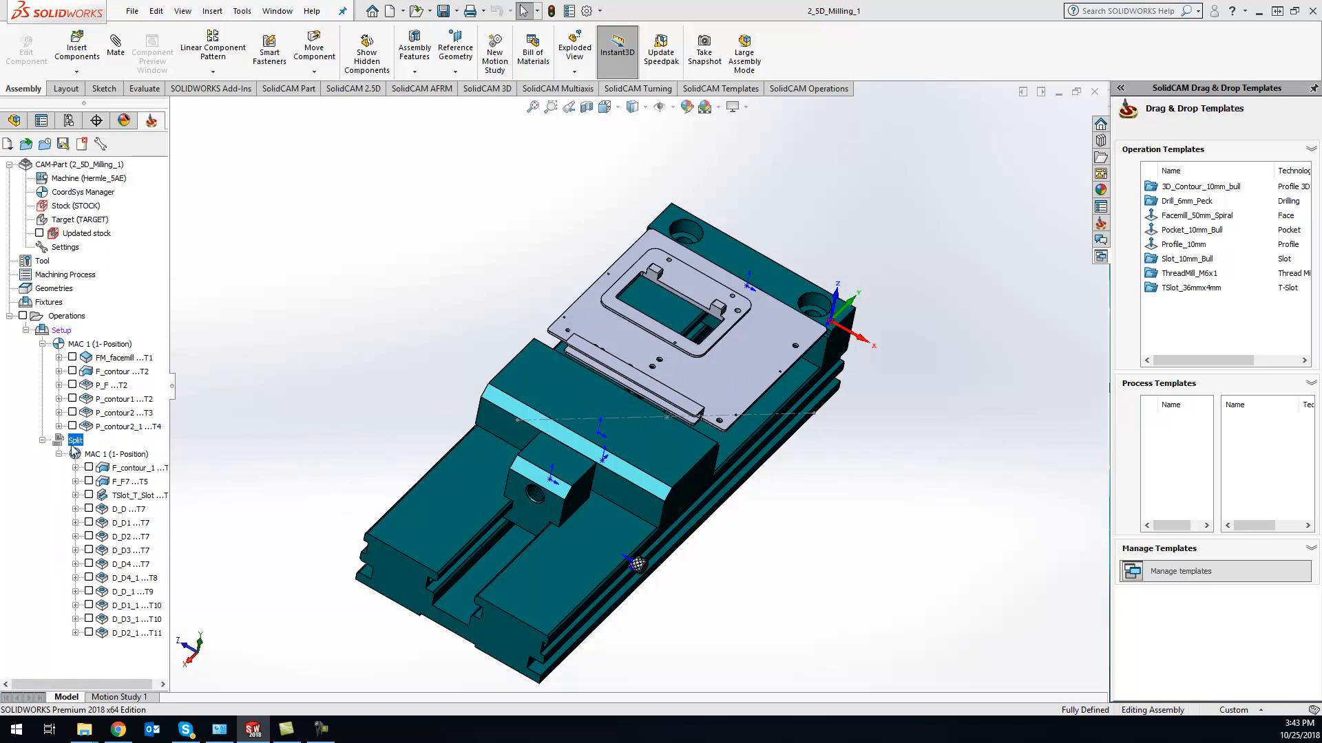
Generate G-code for every operation via the Operations GCode All menu.
right_click(66, 316)
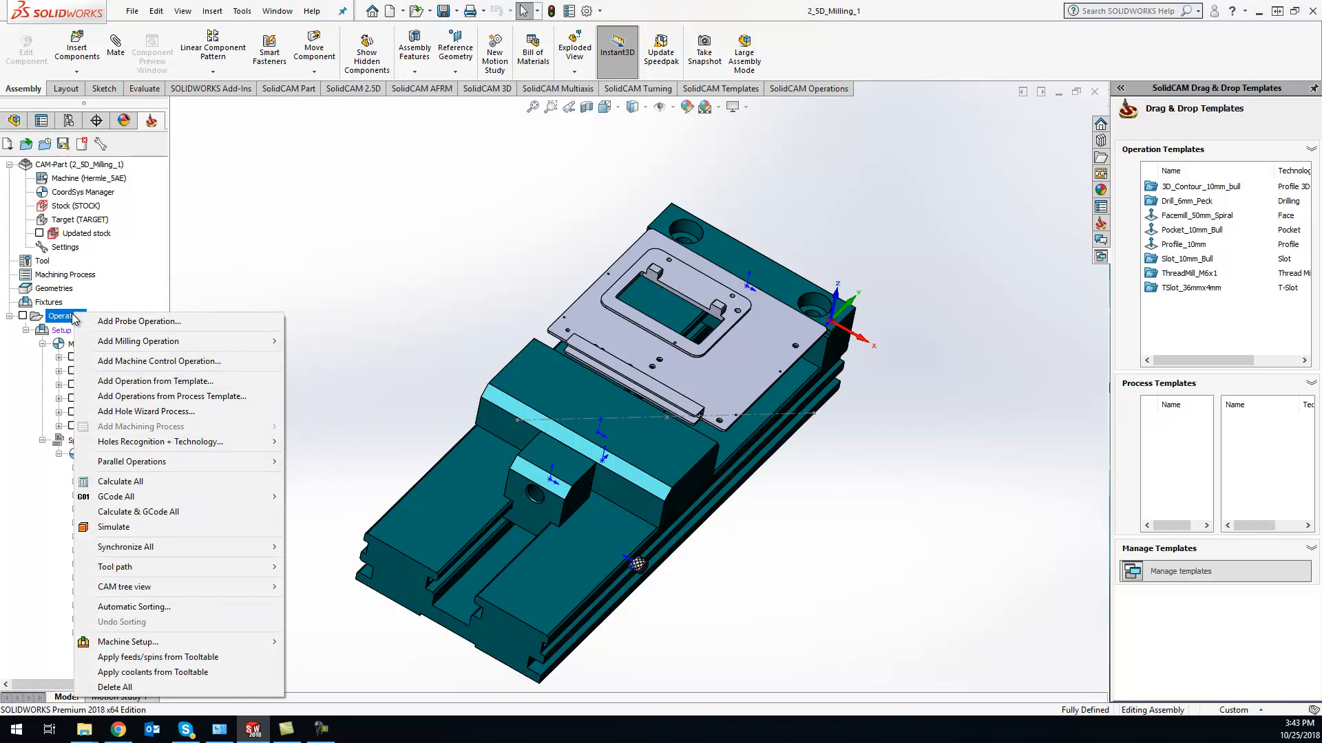
mouse_move(116, 496)
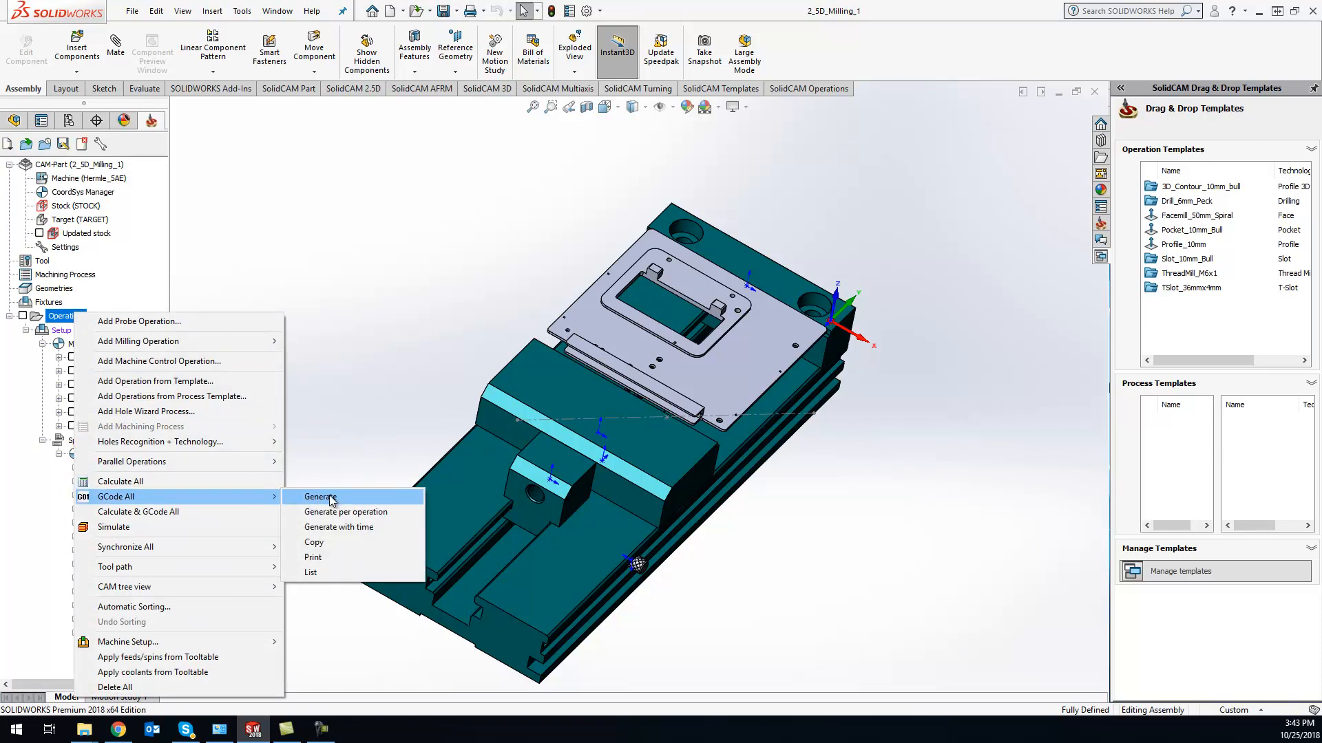
left_click(319, 496)
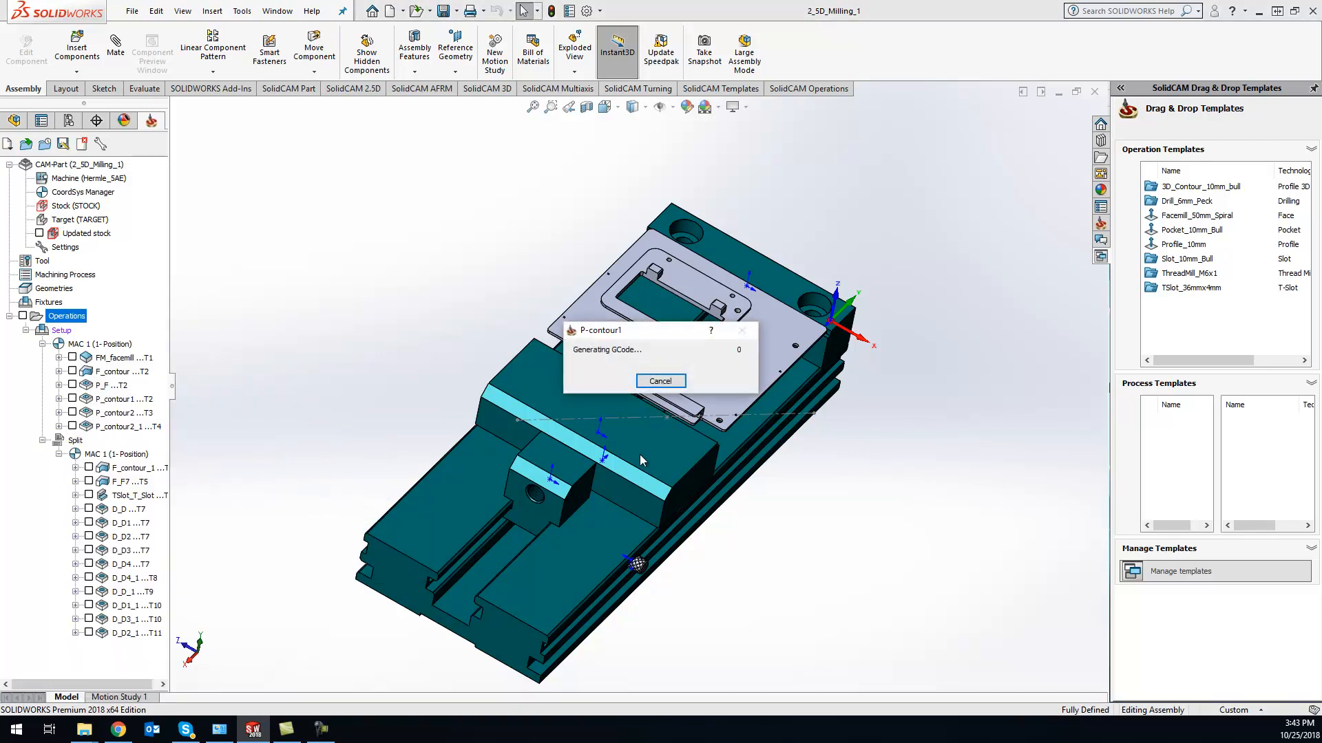